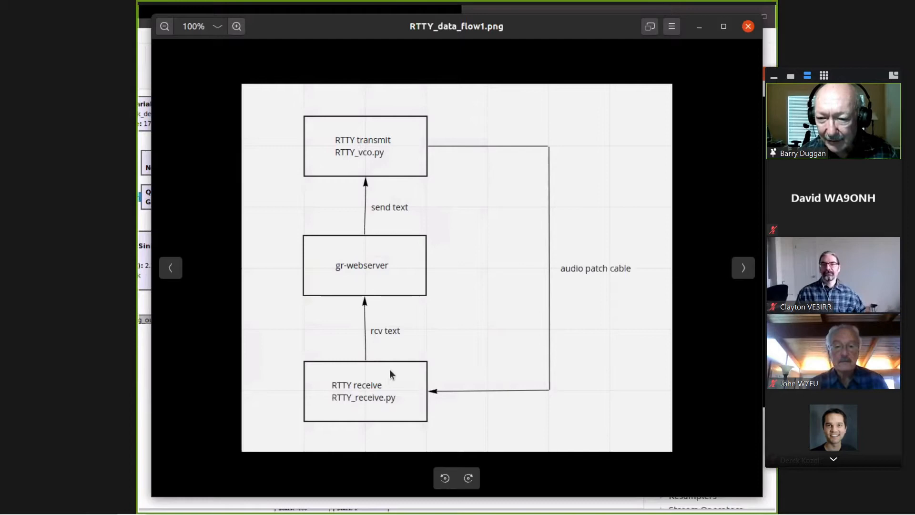
mouse_move(549, 372)
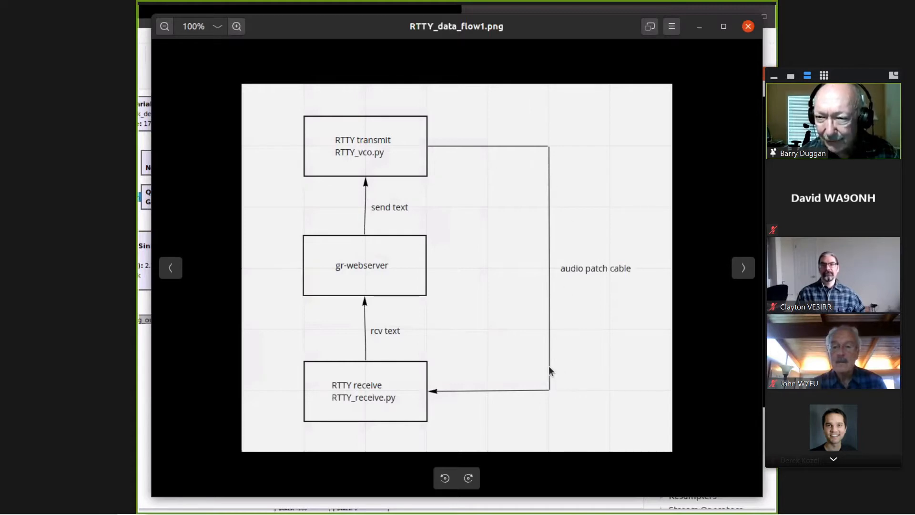
mouse_move(376, 347)
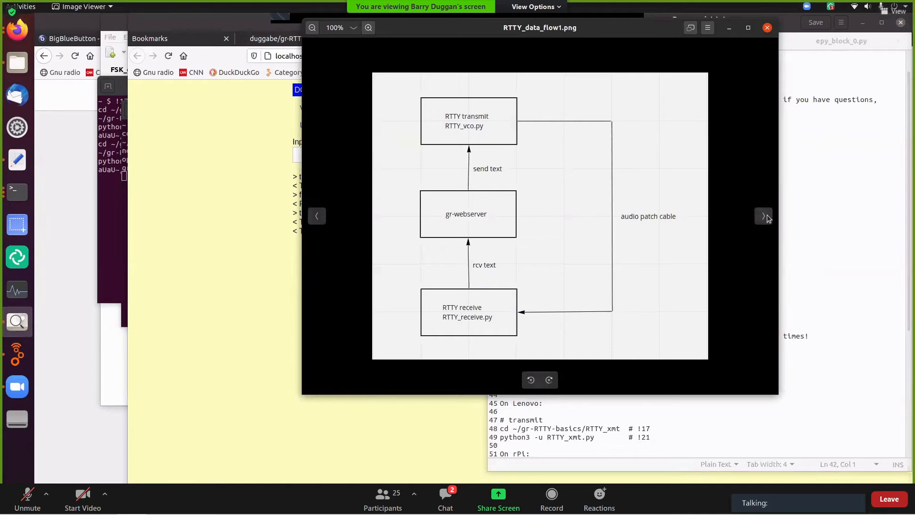
Step: Close the RTTY_data_flow2.png diagram and return to the RTTY_xmt flowgraph in GNU Radio Companion
left_click(764, 215)
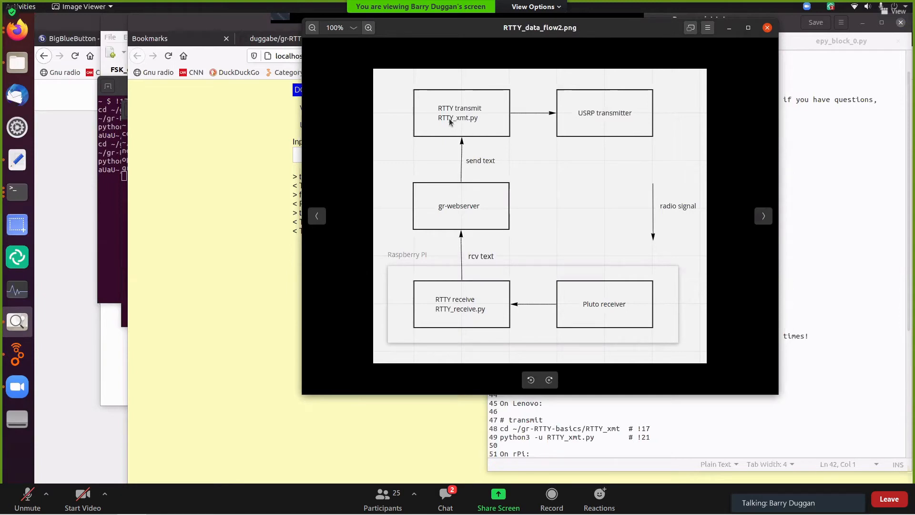
mouse_move(577, 115)
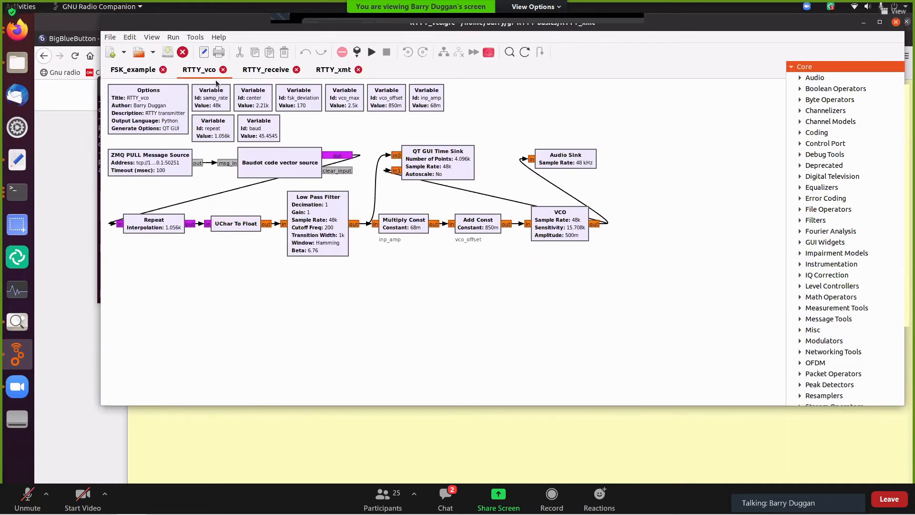
left_click(333, 70)
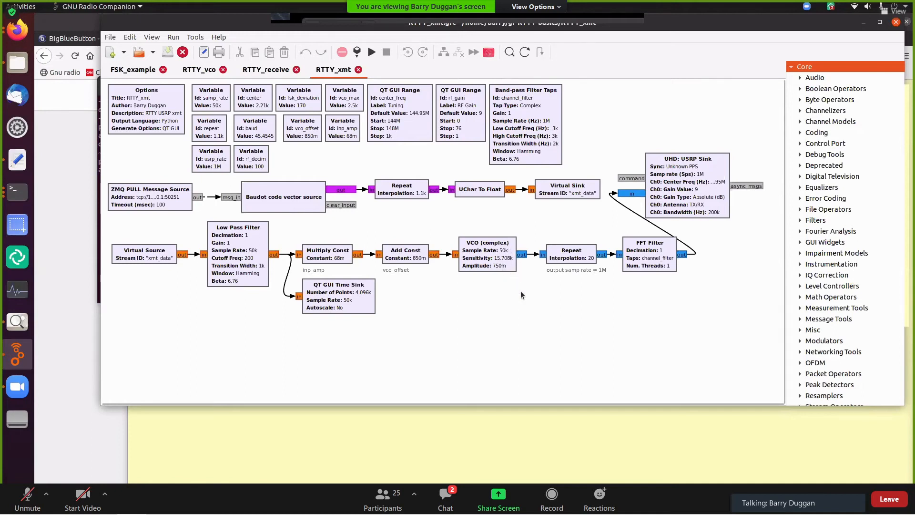